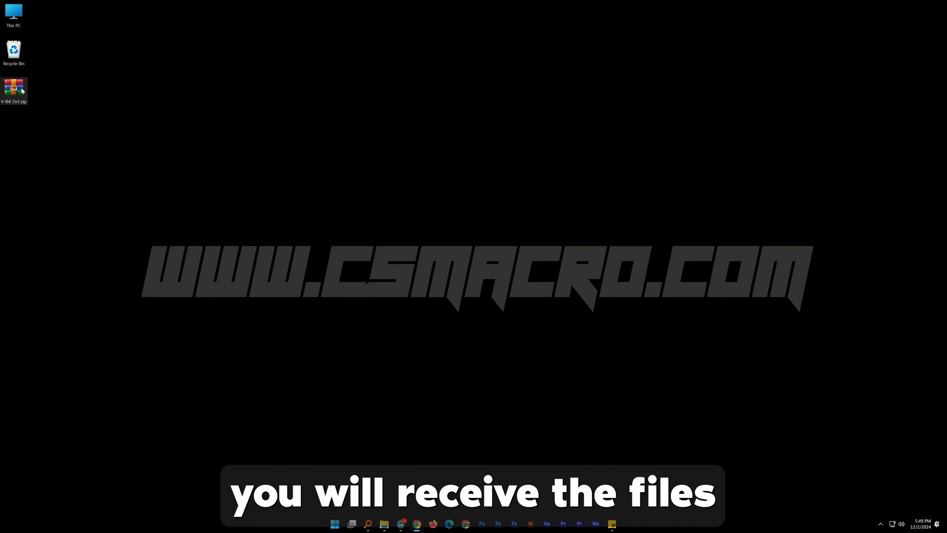
Open the Valorant-Razer-7in1 zip and browse into its Scripts folder of seven weapon XMLs.
{"action": "double_click", "coordinate": [13, 88]}
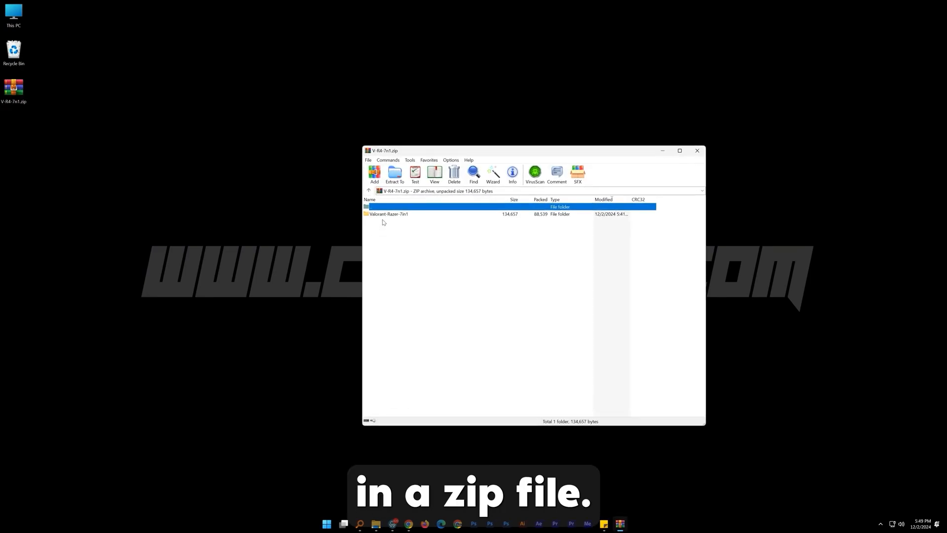
{"action": "double_click", "coordinate": [388, 213]}
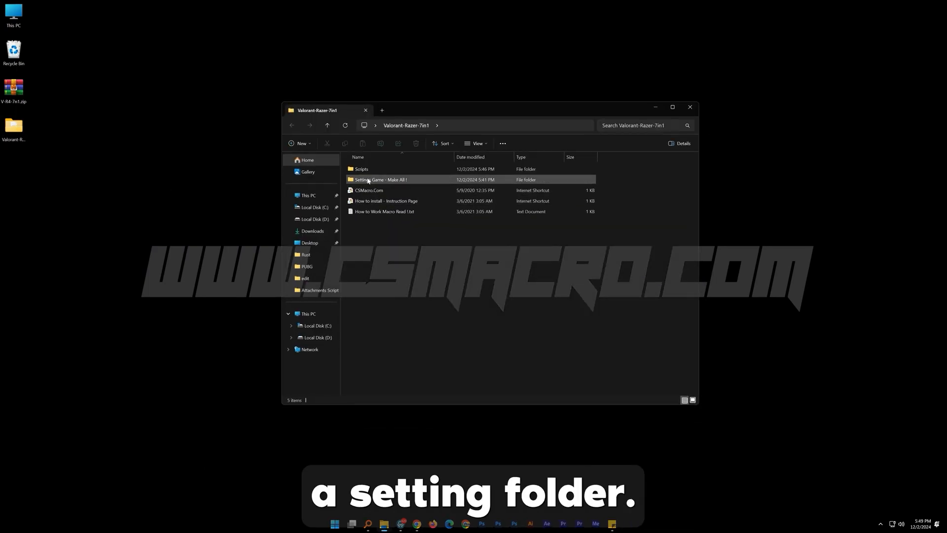
{"action": "double_click", "coordinate": [381, 179]}
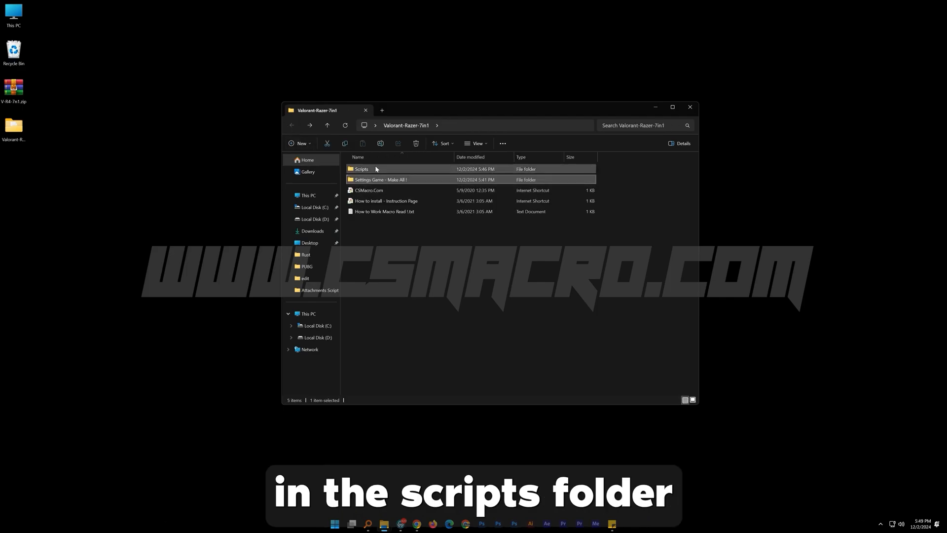
{"action": "double_click", "coordinate": [360, 169]}
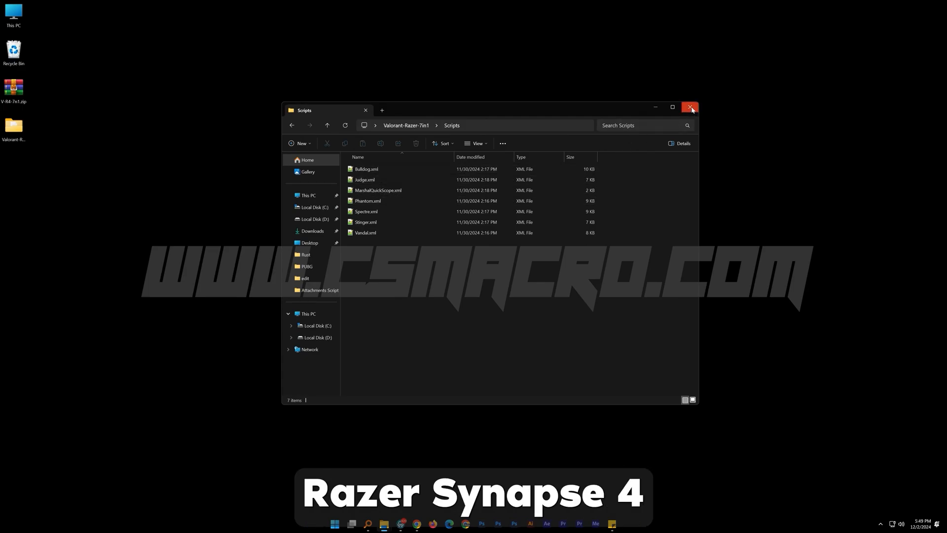
Close the Scripts folder and open Razer Synapse from the tray to the Mamba Elite page.
{"action": "left_click", "coordinate": [689, 107]}
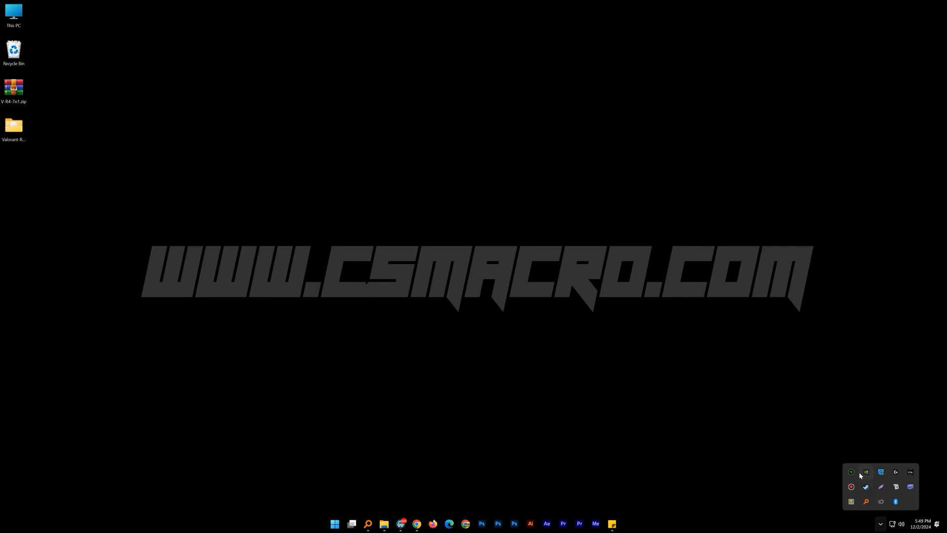
{"action": "left_click", "coordinate": [851, 471]}
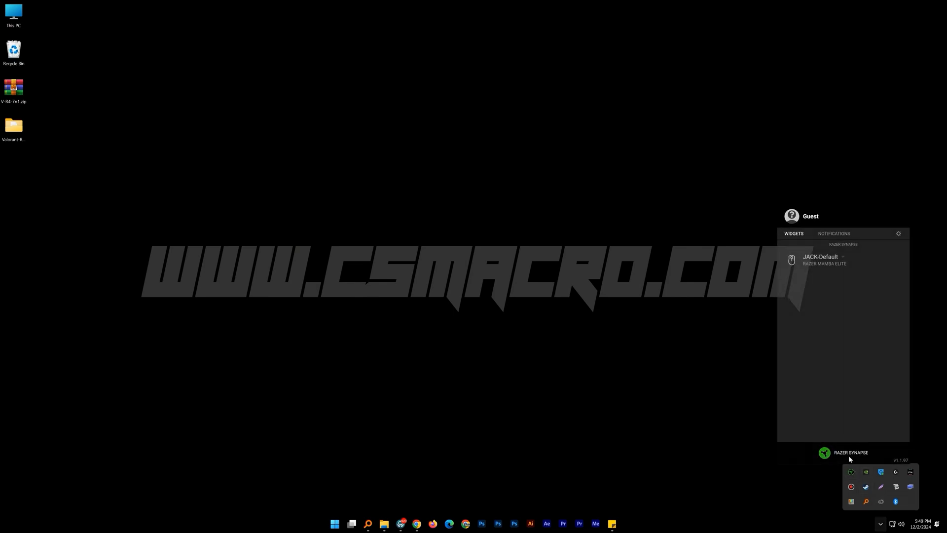
{"action": "left_click", "coordinate": [824, 453]}
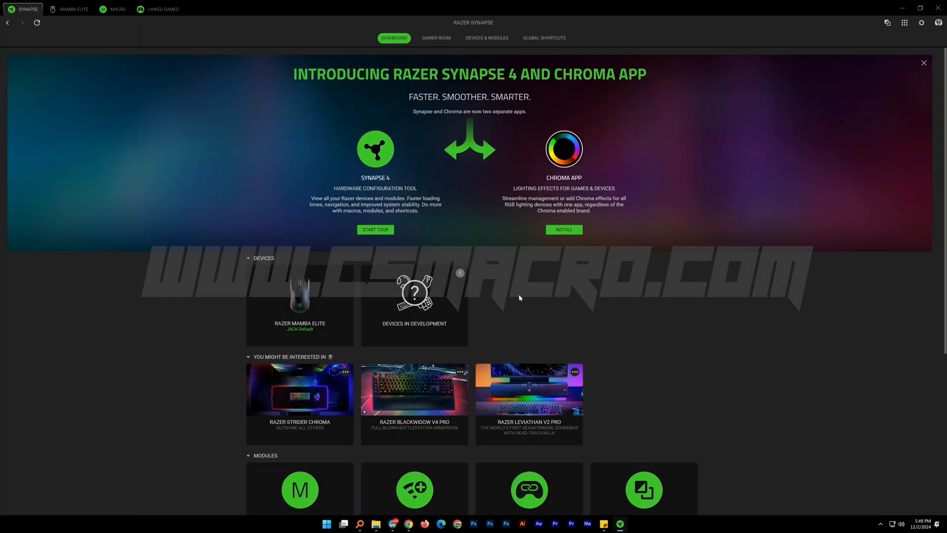
{"action": "mouse_move", "coordinate": [361, 128]}
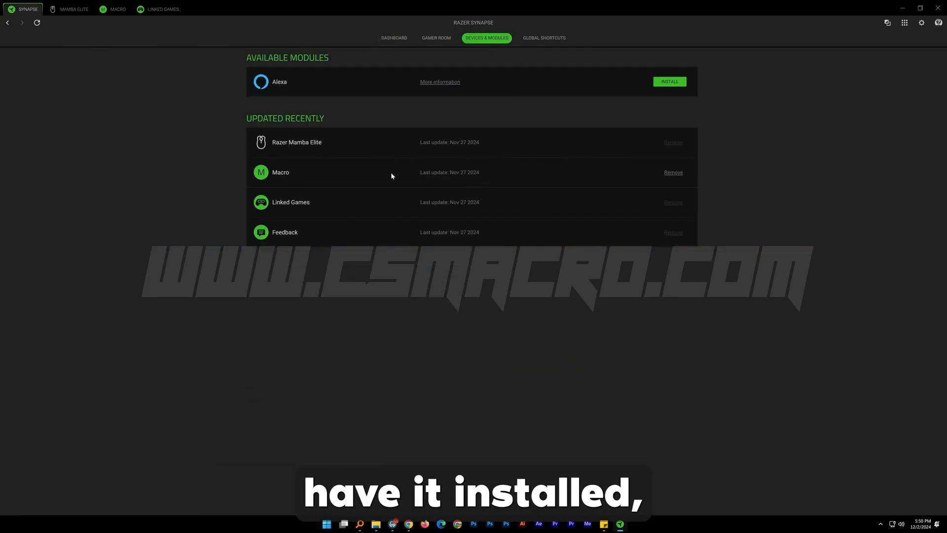
{"action": "mouse_move", "coordinate": [663, 81]}
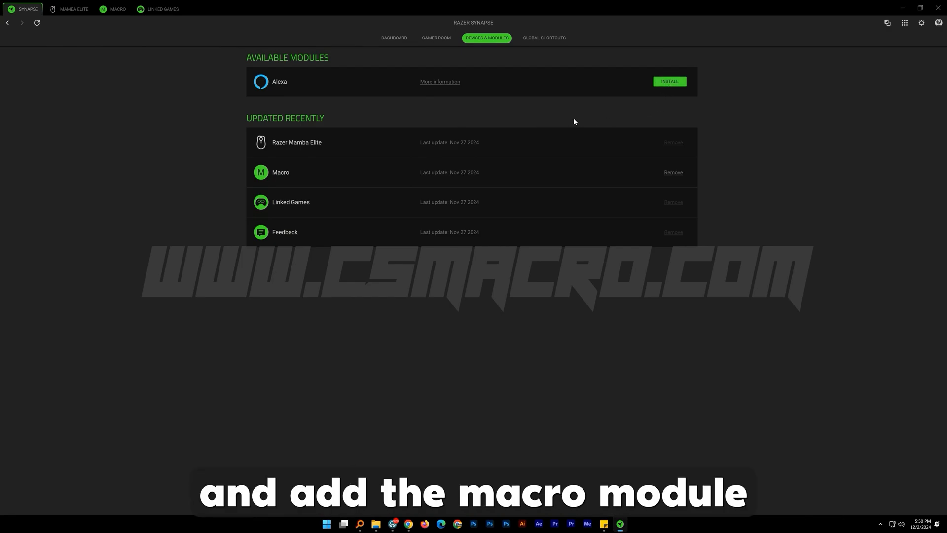
{"action": "mouse_move", "coordinate": [151, 90]}
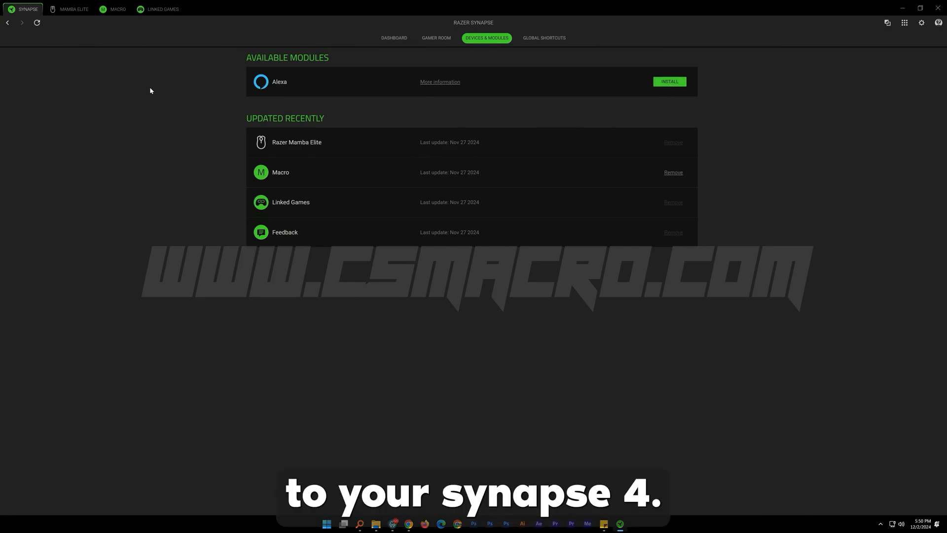
{"action": "left_click", "coordinate": [74, 9]}
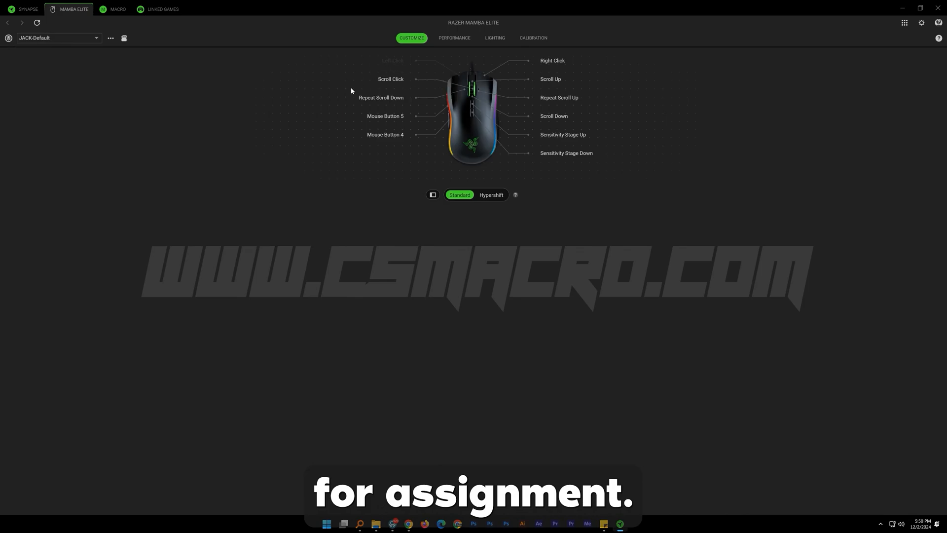
{"action": "mouse_move", "coordinate": [316, 114]}
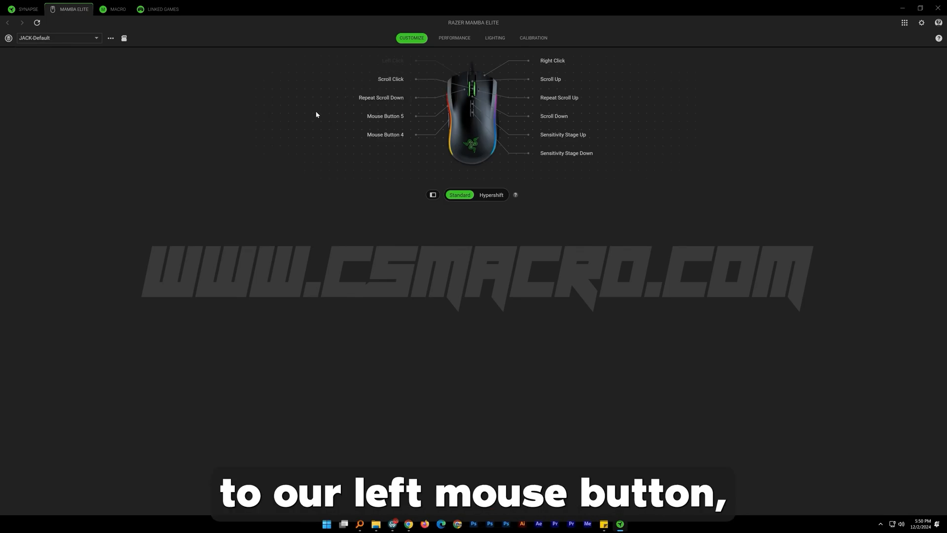
Remap Mamba Elite Mouse Button 4 to Left Click and save.
{"action": "left_click", "coordinate": [386, 134]}
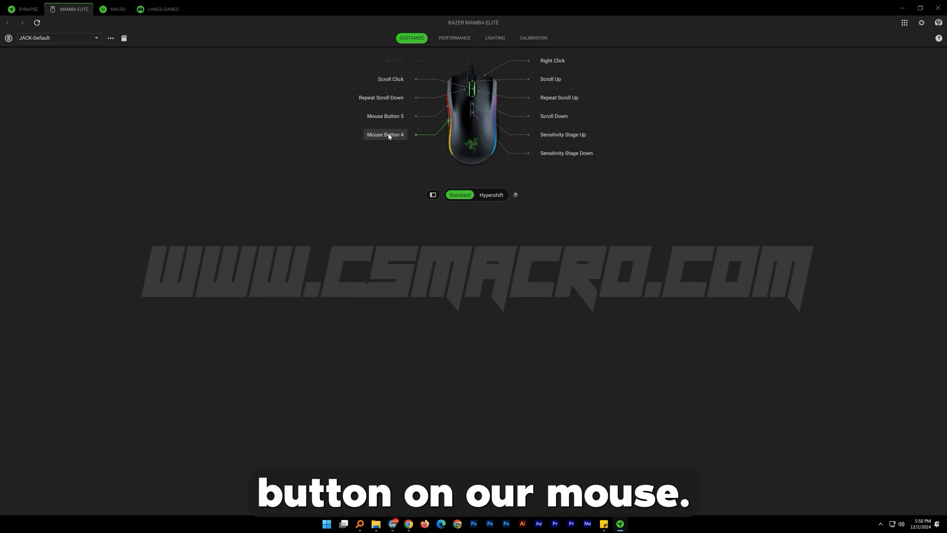
{"action": "left_click", "coordinate": [385, 134]}
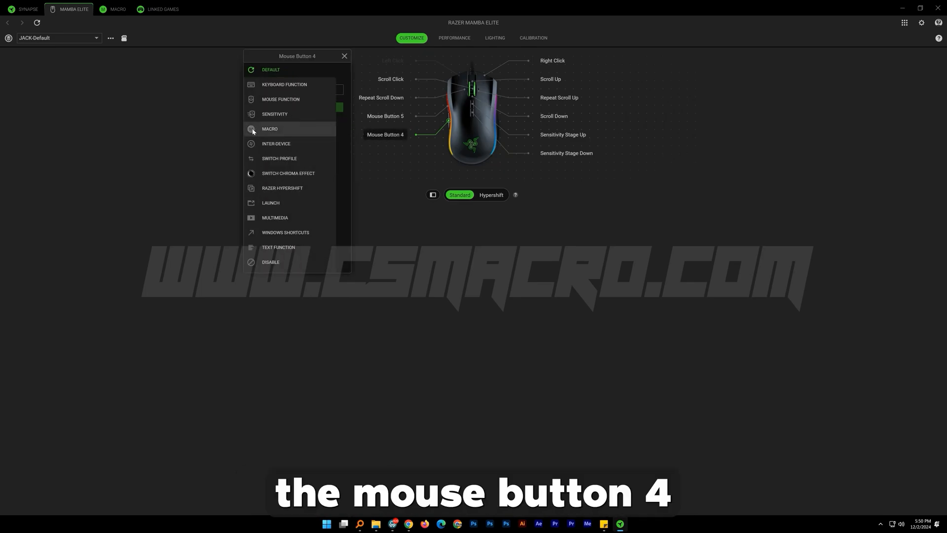
{"action": "left_click", "coordinate": [280, 99]}
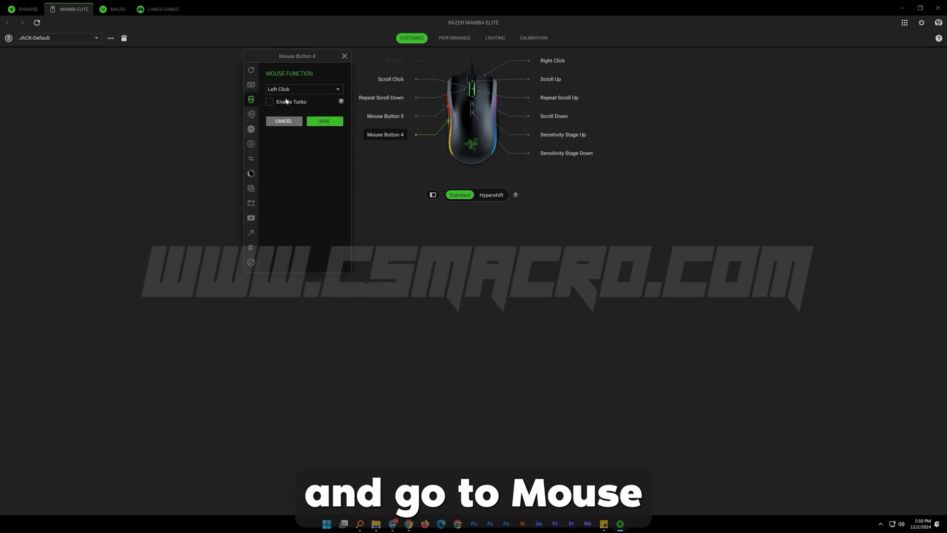
{"action": "left_click", "coordinate": [324, 121]}
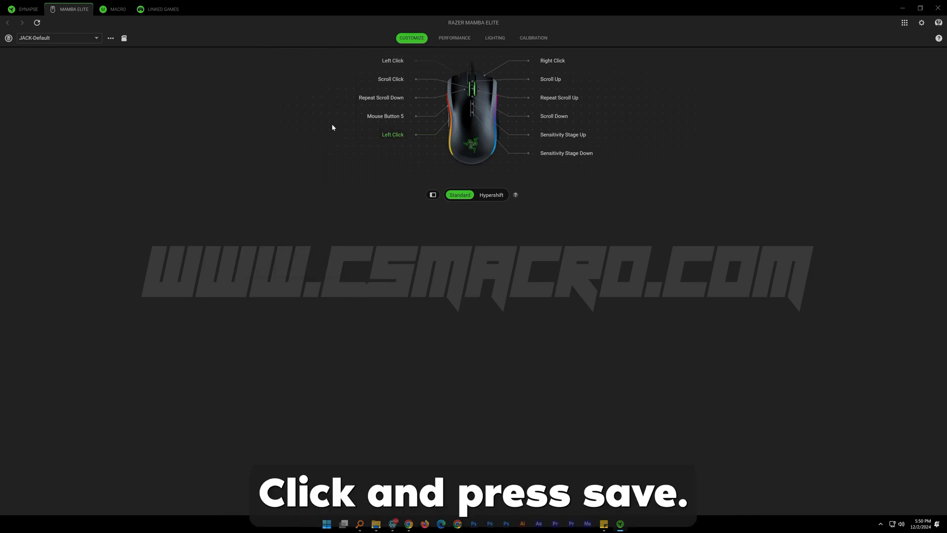
{"action": "left_click", "coordinate": [392, 60]}
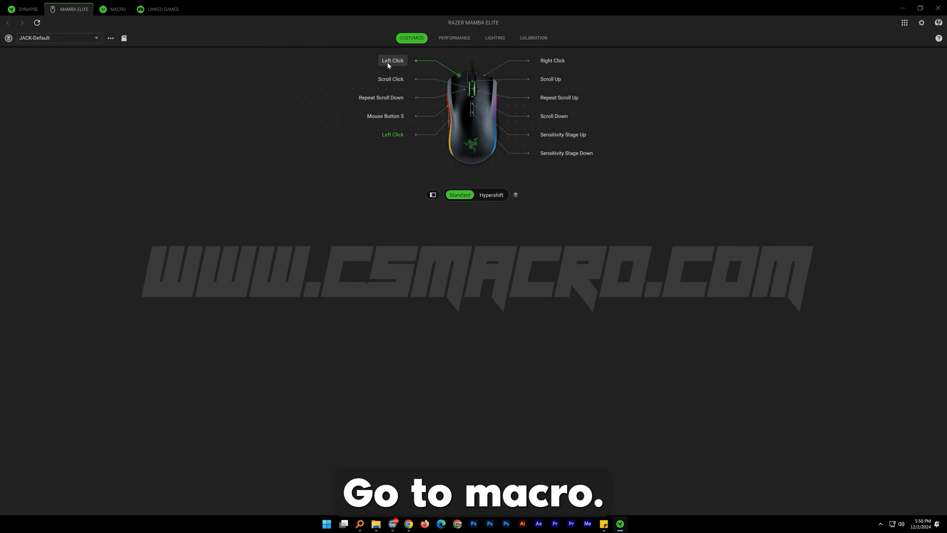
Import Phantom.xml from the Scripts folder into the Macro module.
{"action": "left_click", "coordinate": [118, 9]}
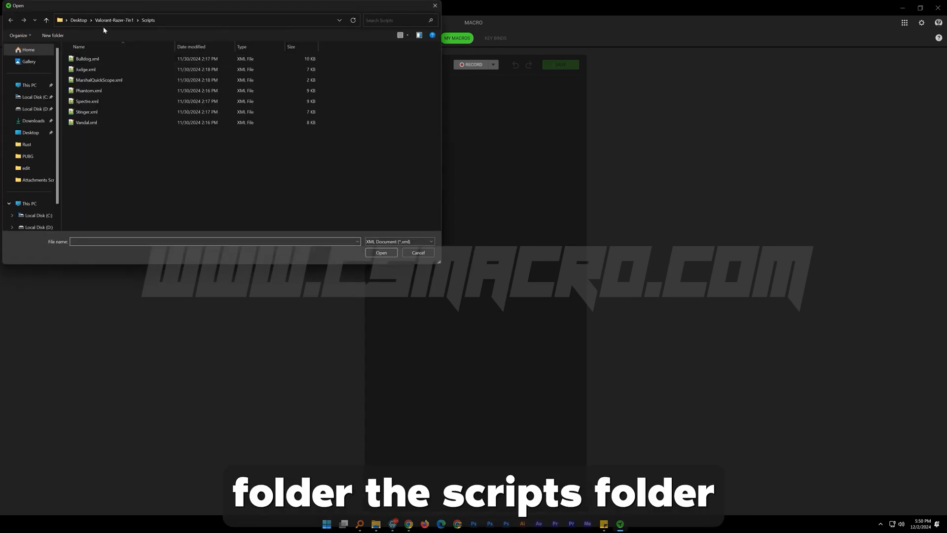
{"action": "left_click", "coordinate": [88, 90]}
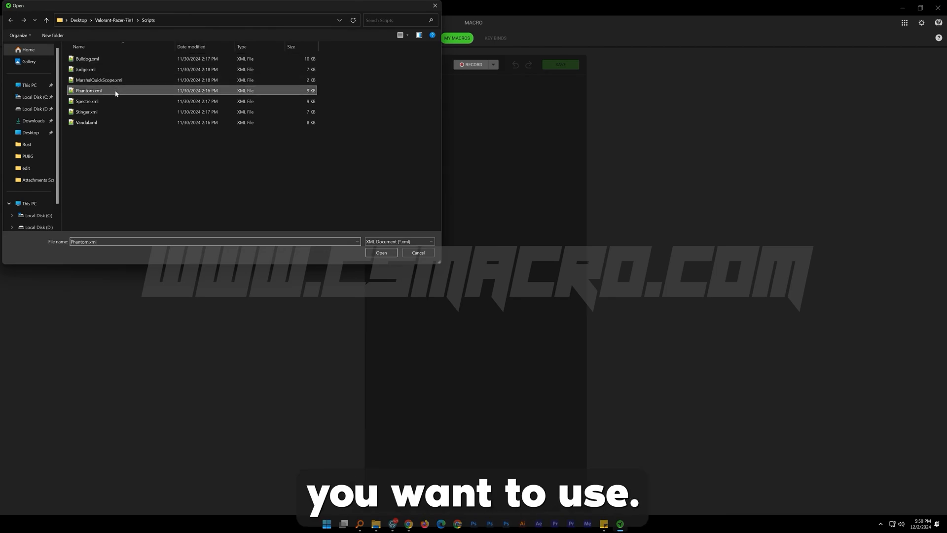
{"action": "left_click", "coordinate": [381, 252]}
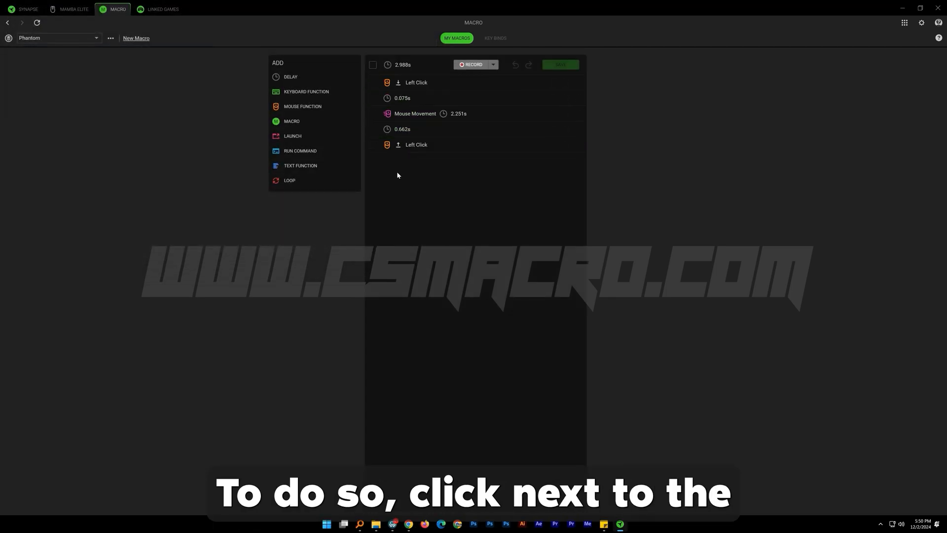
Bind Phantom to the Mamba Elite's Left Click, playing while the key is pressed, and save.
{"action": "left_click", "coordinate": [494, 38]}
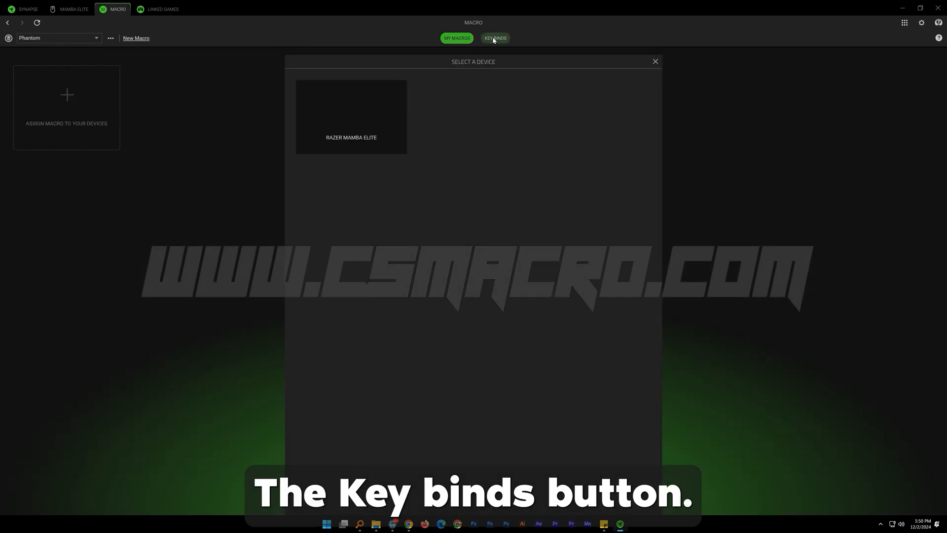
{"action": "left_click", "coordinate": [349, 118]}
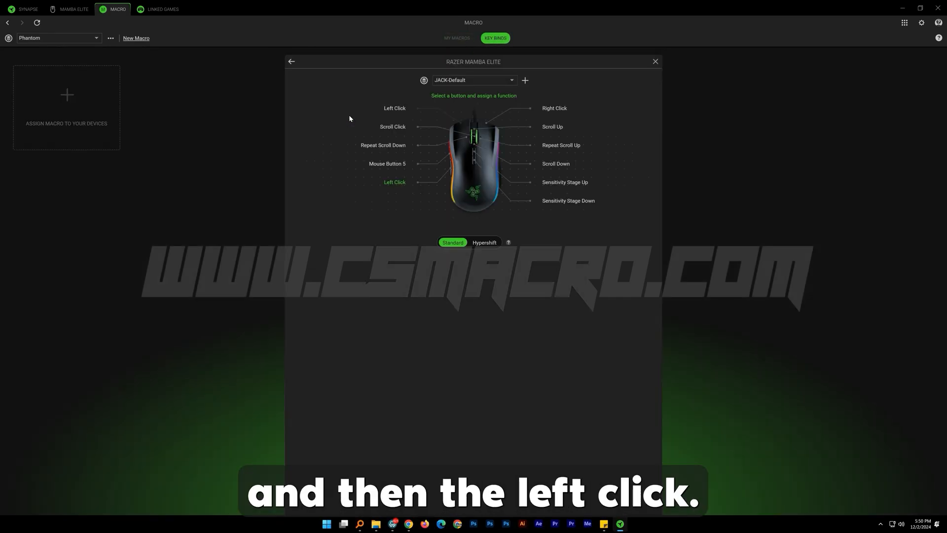
{"action": "left_click", "coordinate": [394, 108]}
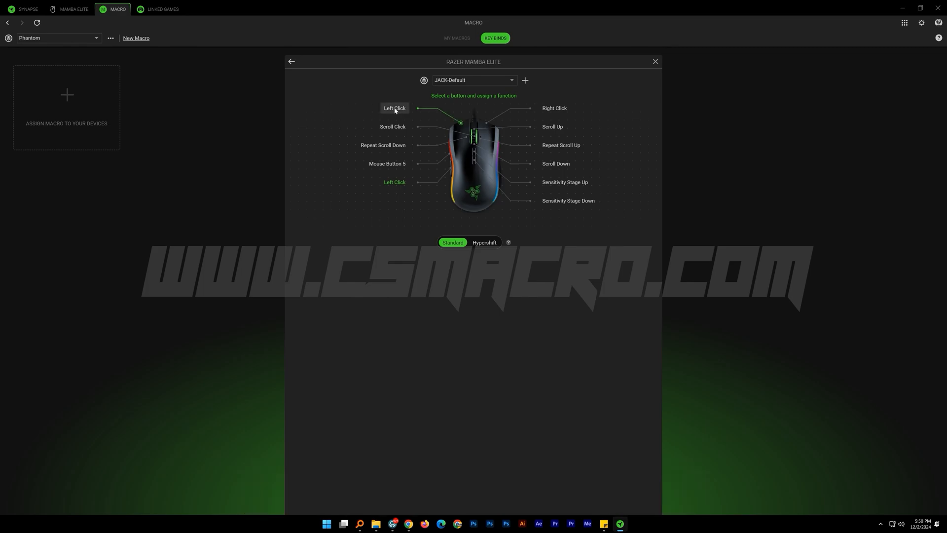
{"action": "left_click", "coordinate": [394, 108]}
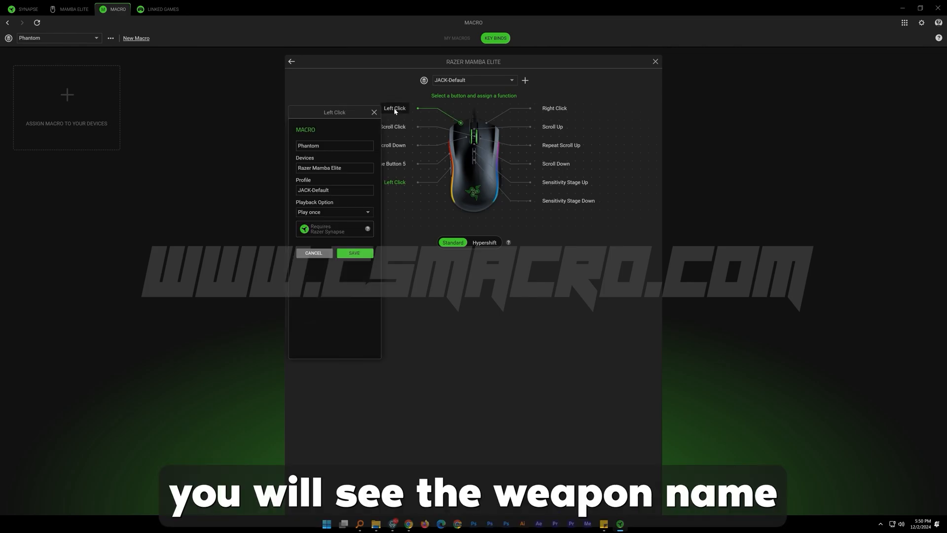
{"action": "left_click", "coordinate": [334, 212]}
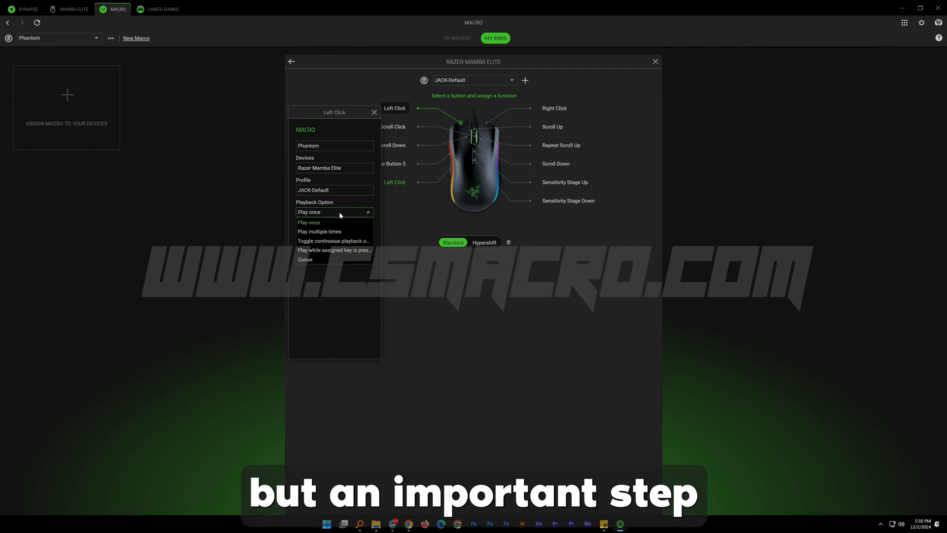
{"action": "mouse_move", "coordinate": [339, 253]}
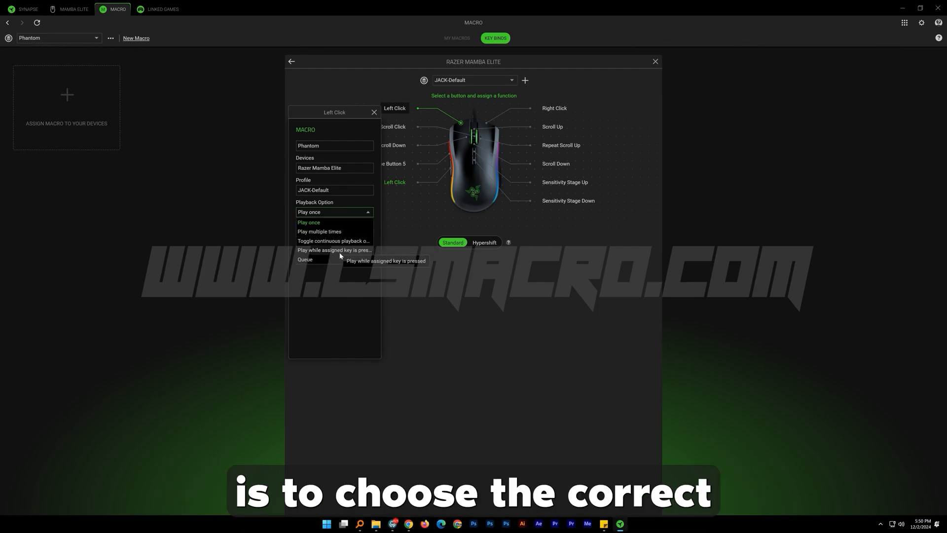
{"action": "left_click", "coordinate": [334, 250]}
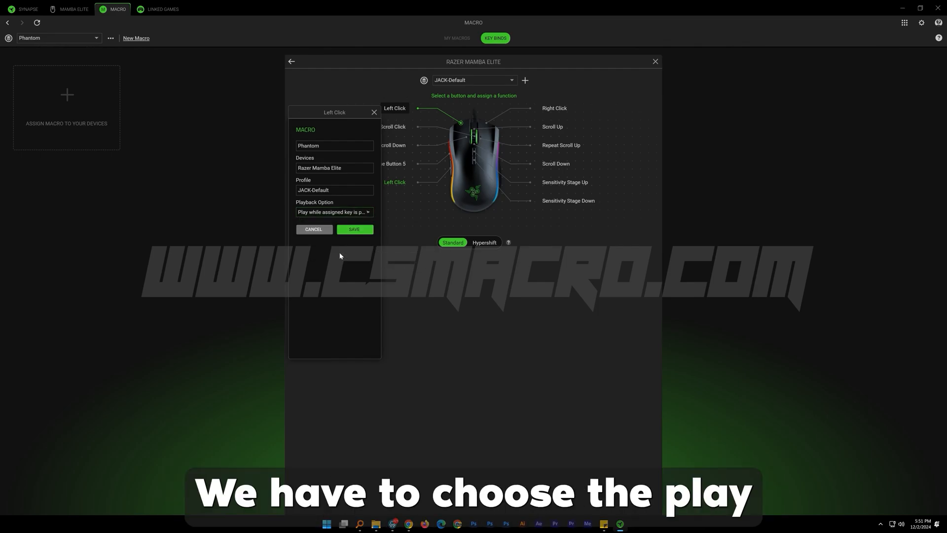
{"action": "left_click", "coordinate": [355, 229]}
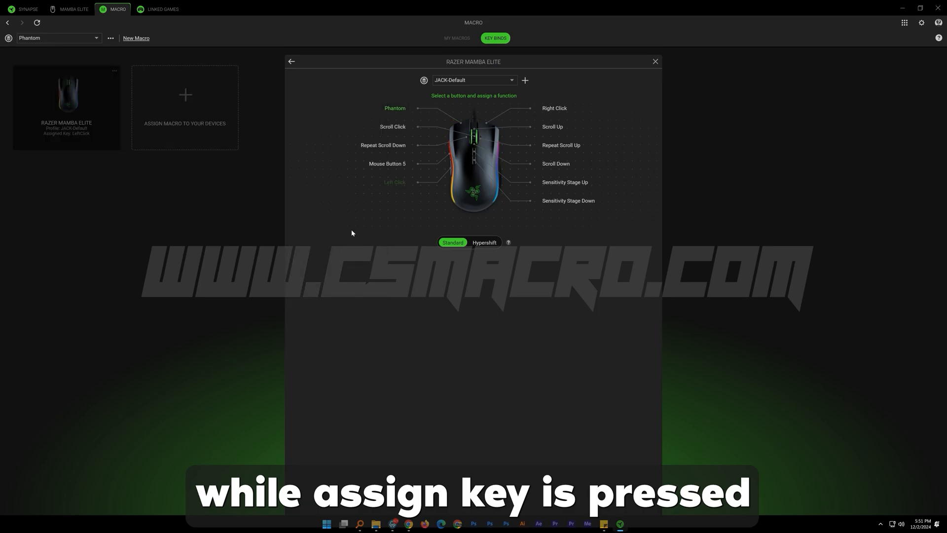